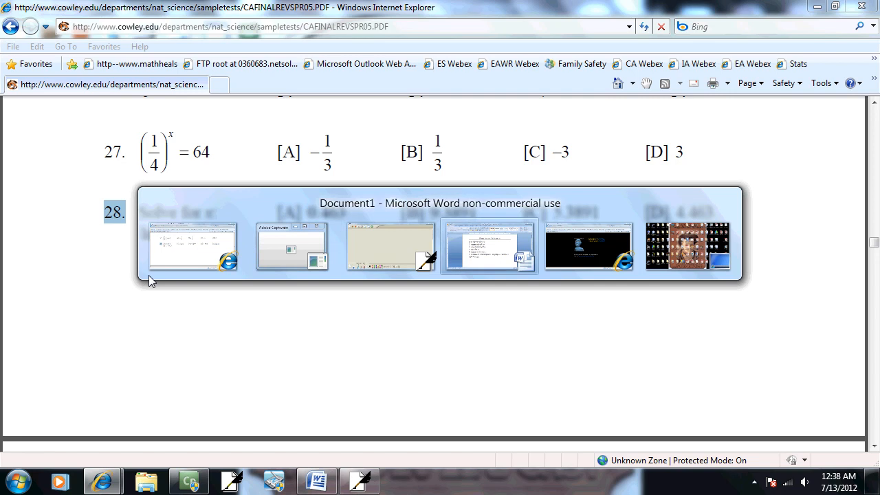
- Switch from the practice-test PDF to the Word document with the partial heading
left_click(490, 246)
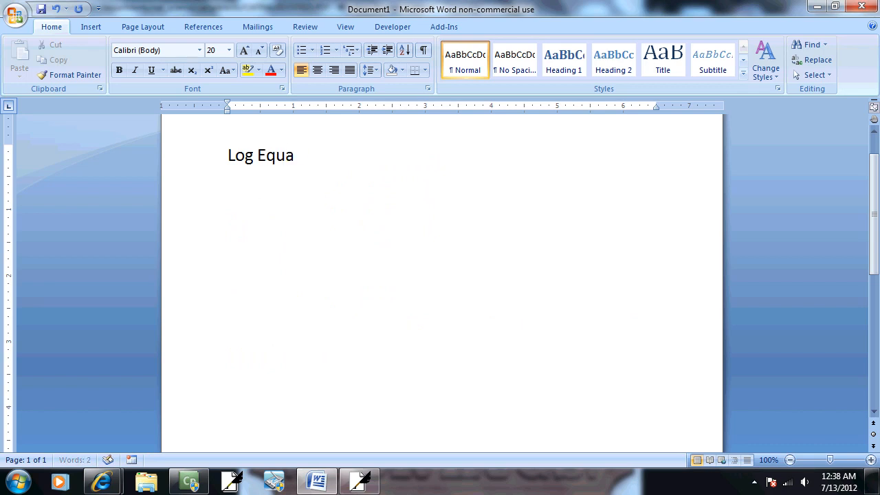
- Finish the 'Log Equations' title and add step 1: logs on one side, numbers on the other
type("tions")
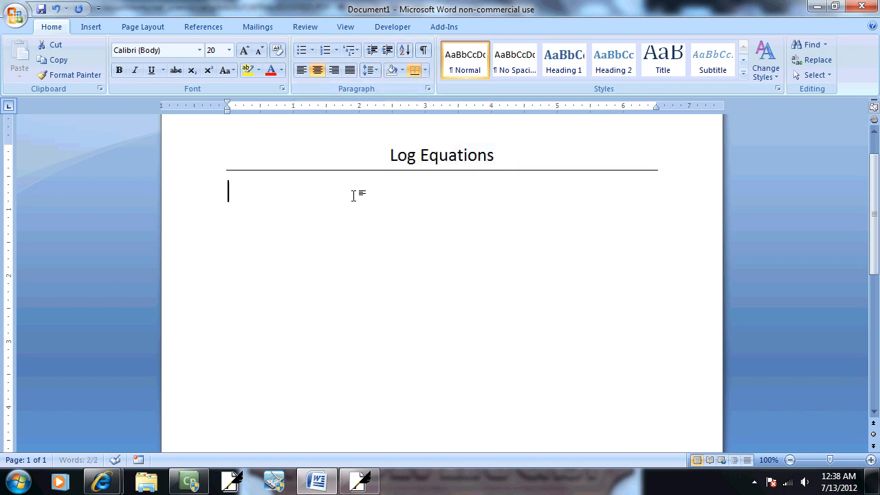
type("1. G")
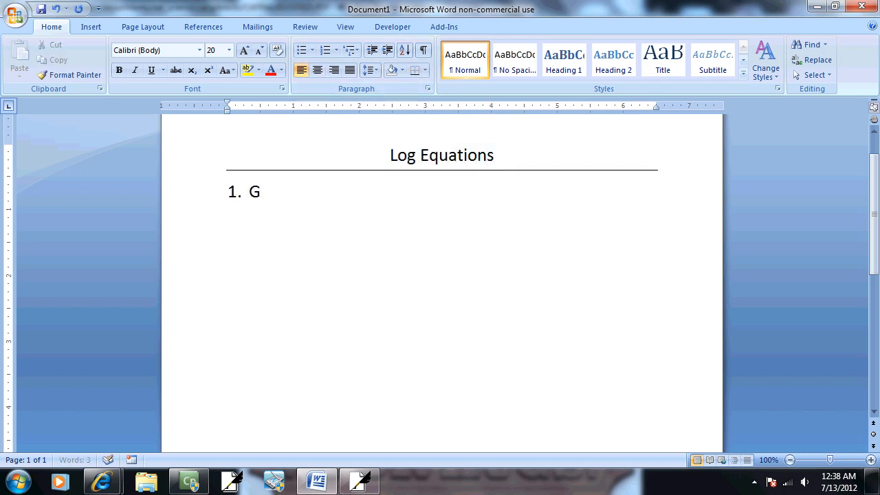
type("et everything wi")
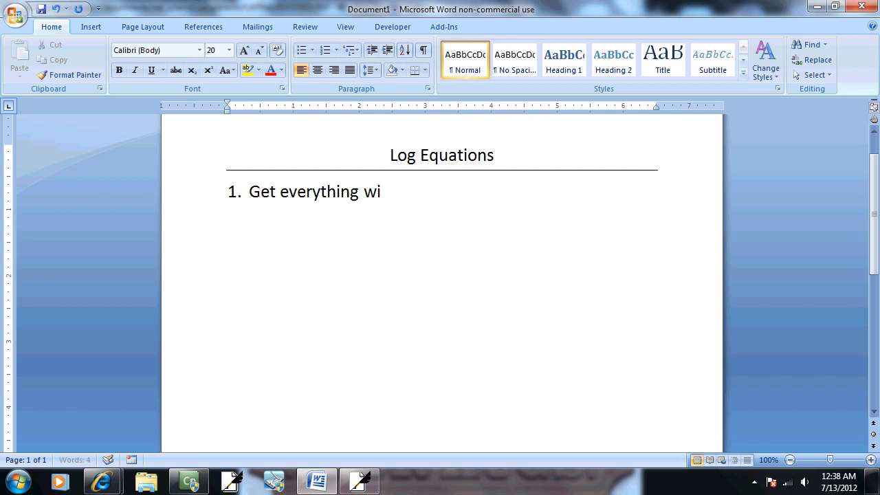
type("th a log on")
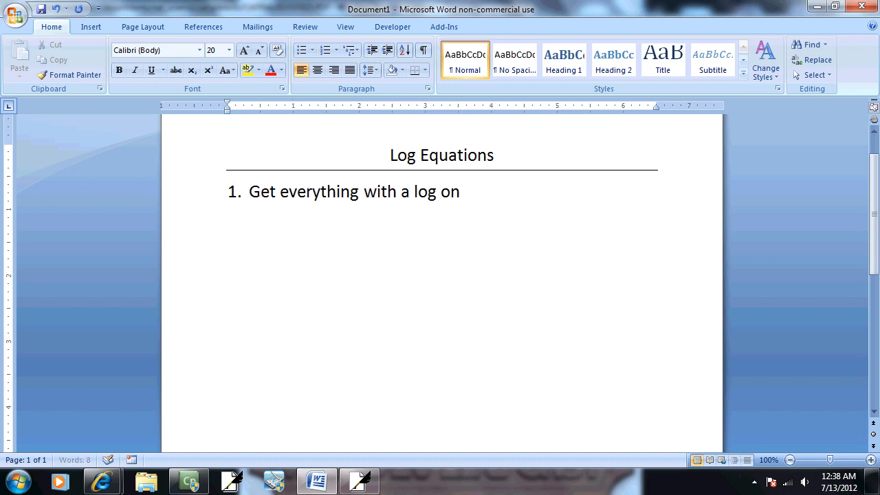
type("one side, nu")
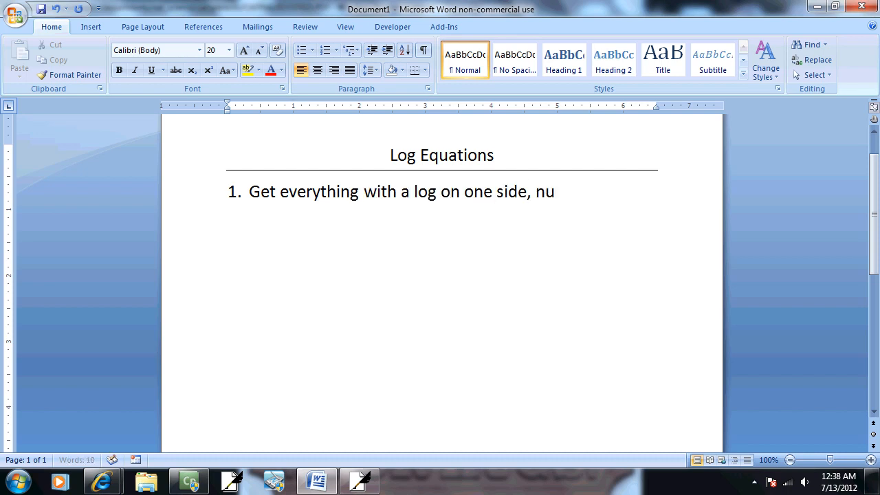
type("mbers on other side")
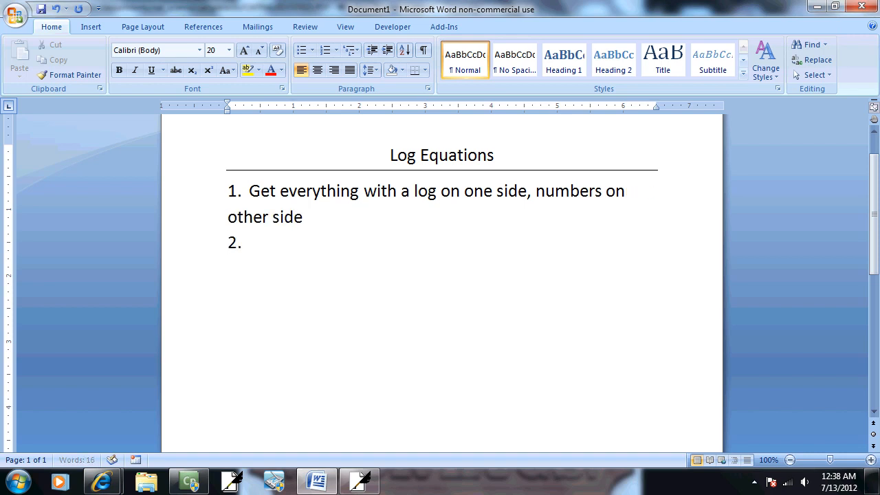
- Add step 2 (use properties of logs for a single log) and step 3 (rewrite in exponent form)
type("Use prop.")
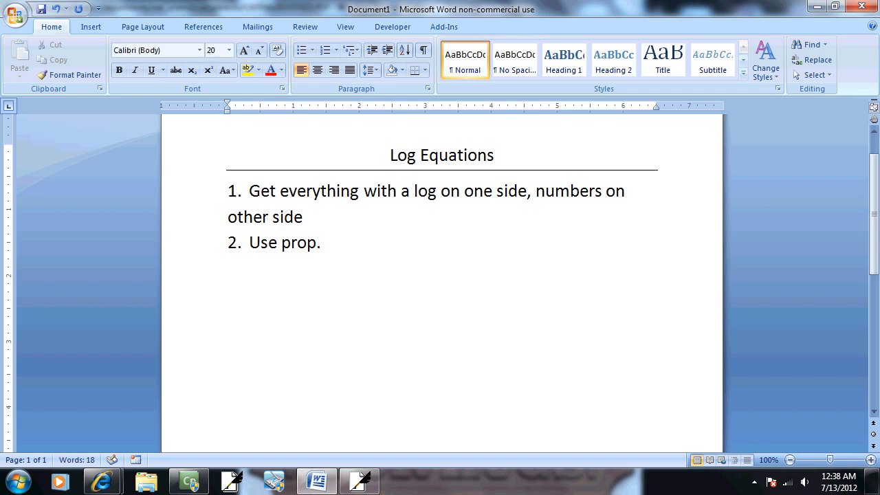
type("of logs")
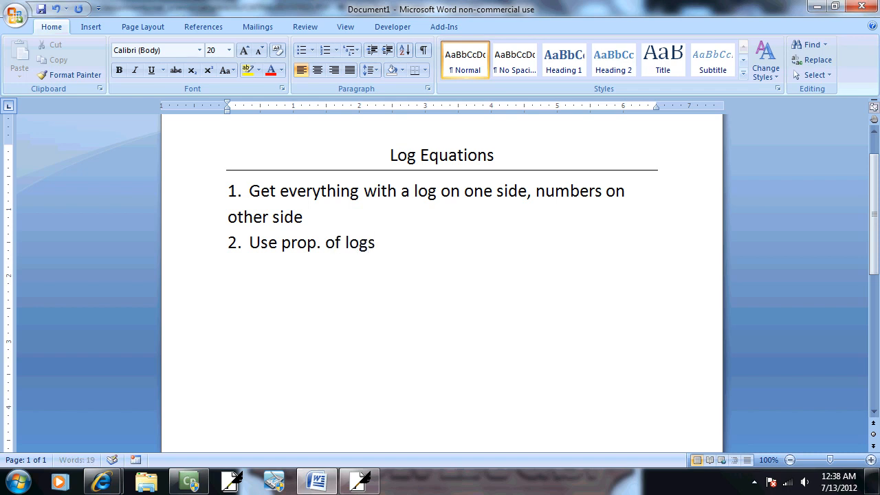
type("to get a single log")
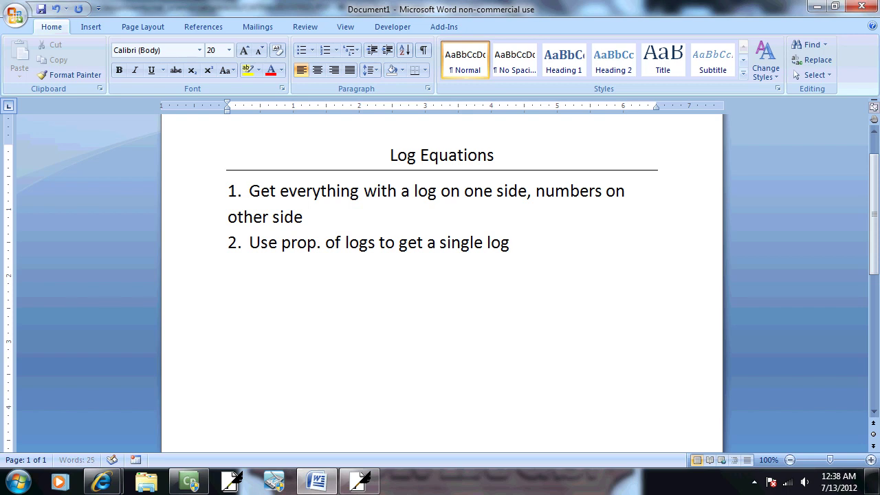
type("Use def. of l")
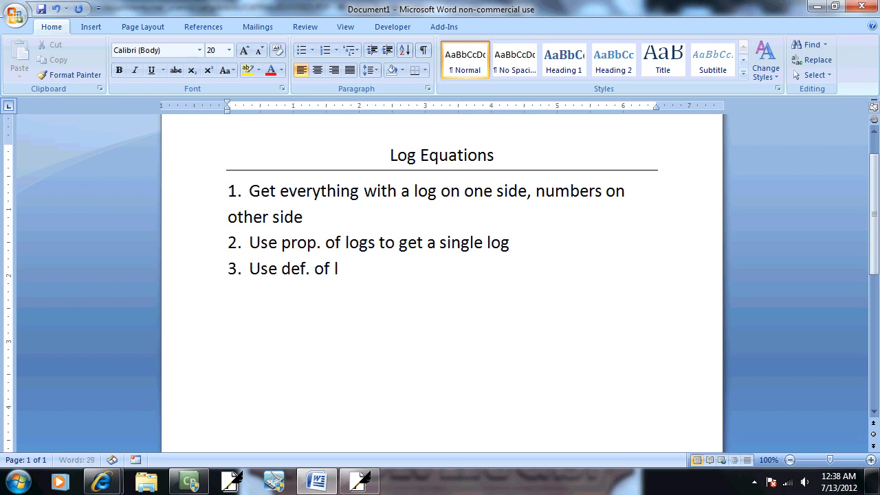
type("og to rewir")
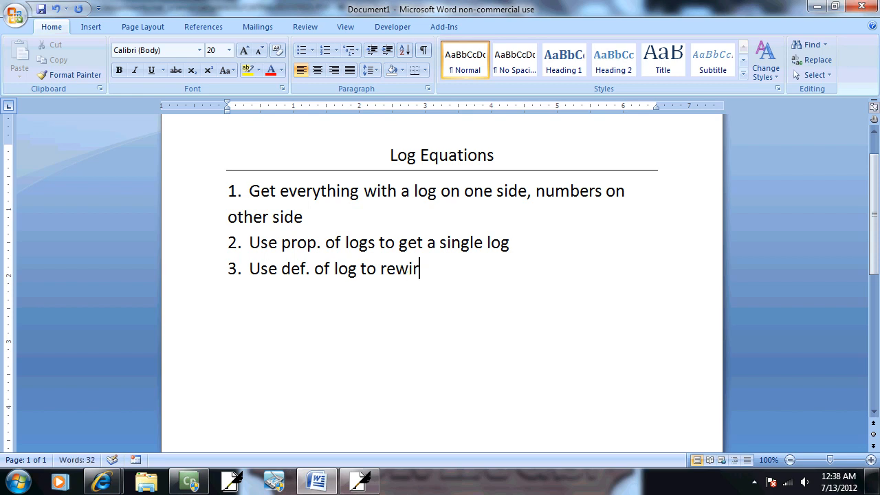
type("te in exp")
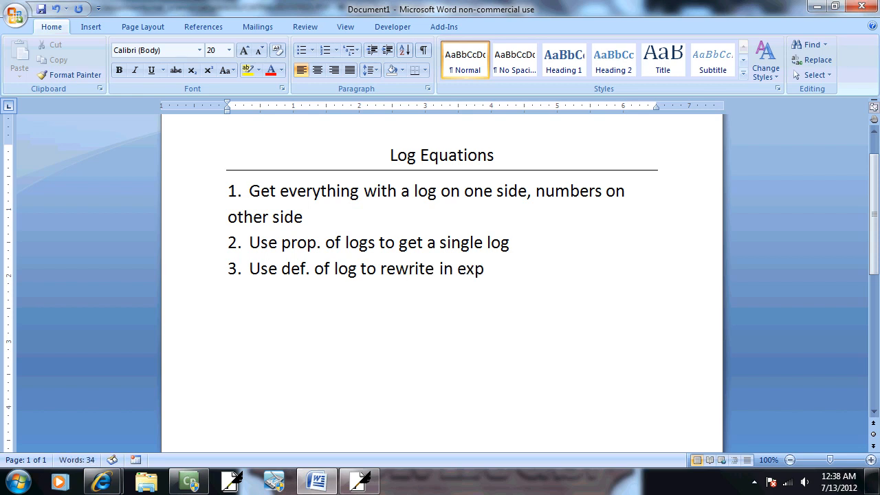
type("onent form")
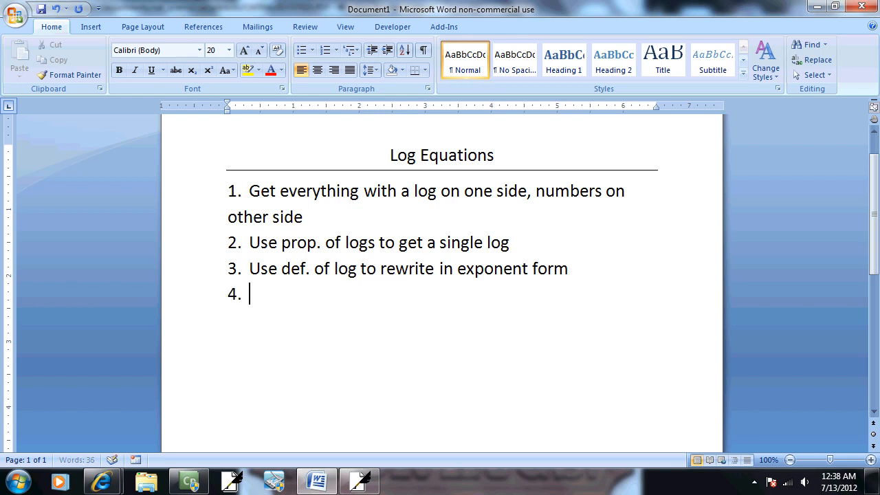
- Add step 4 'Solve for x' and step 5 'Semi-check answer' to the list
type("Solve for x")
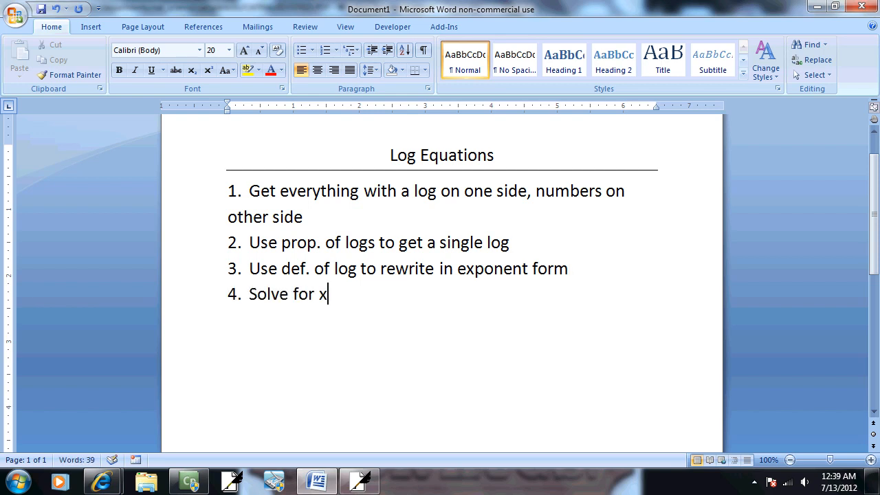
key("Enter")
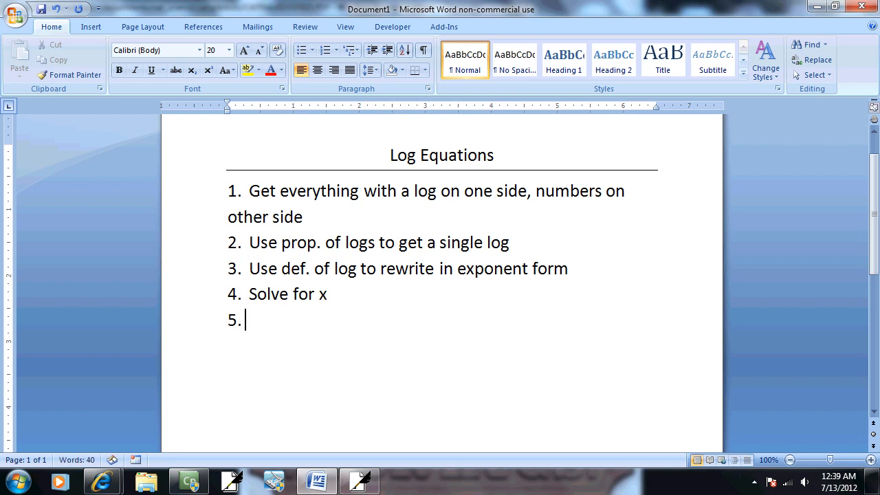
type("Semi-check")
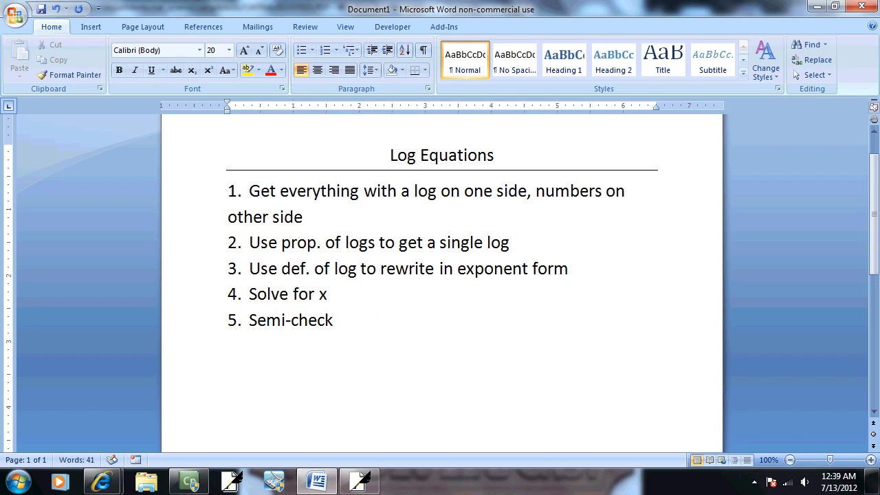
type("answer")
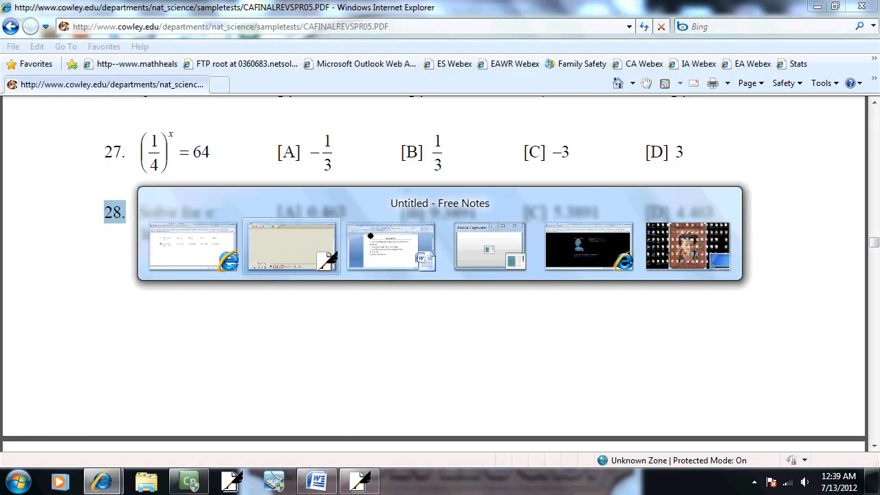
- Handwrite problem 28, ln(3x+6) = 2, at the top of the Free Notes page
left_click(291, 246)
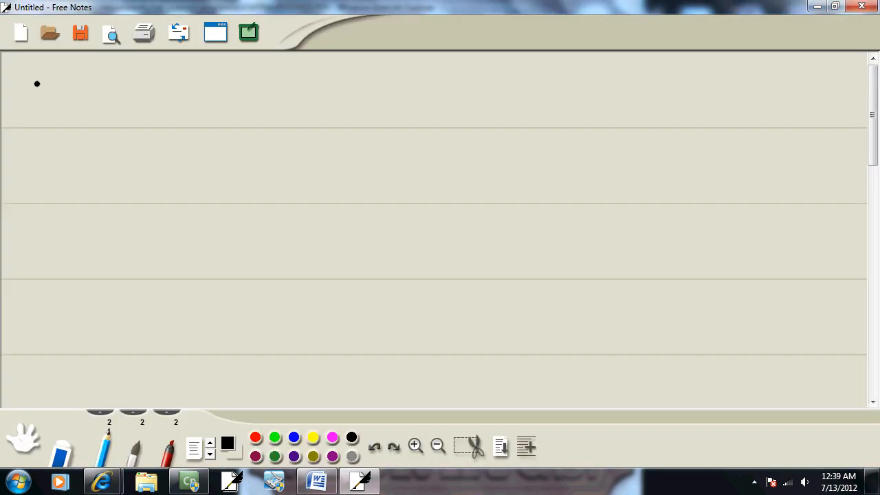
left_click(102, 481)
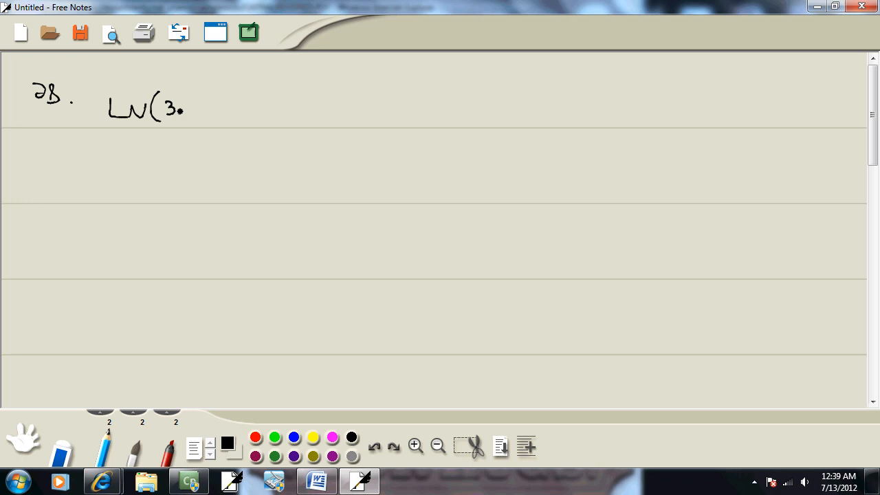
left_click_drag(182, 107, 234, 107)
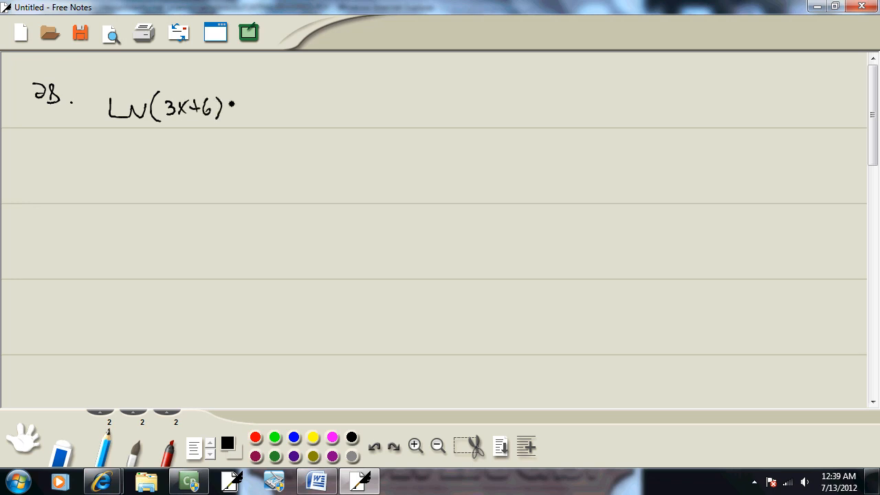
left_click_drag(233, 107, 250, 107)
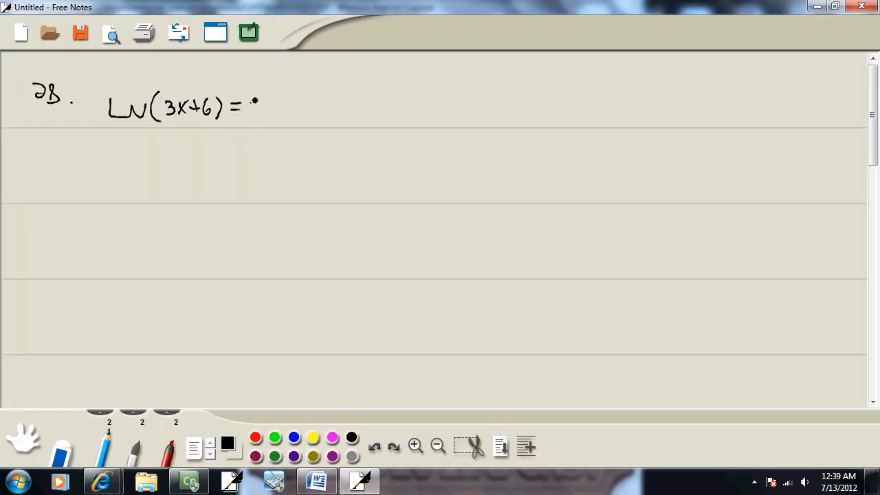
- Switch back toward the Word log-equation steps list via the taskbar
left_click(322, 482)
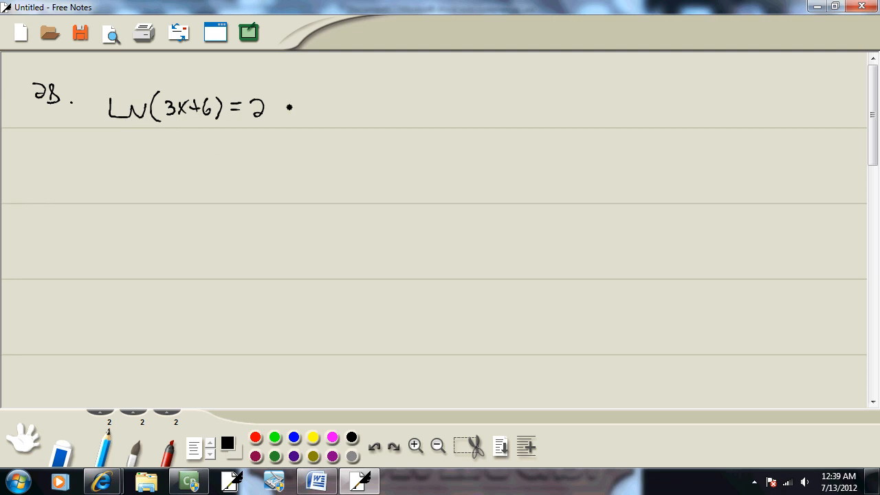
left_click(322, 480)
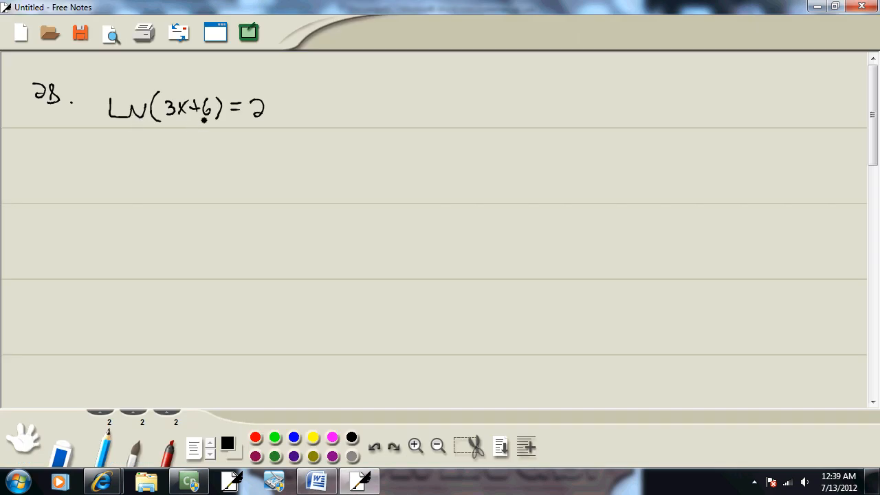
left_click(324, 481)
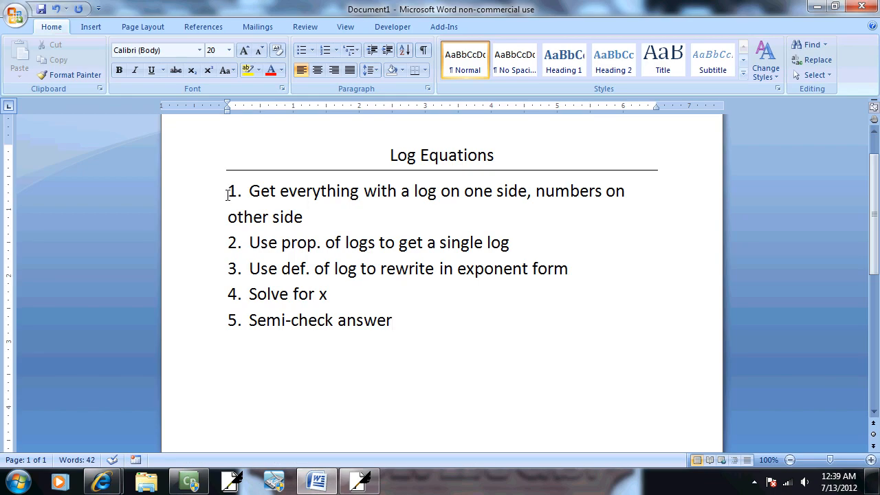
- Bring up the Word five-step Log Equations list to check the next step
left_click(393, 319)
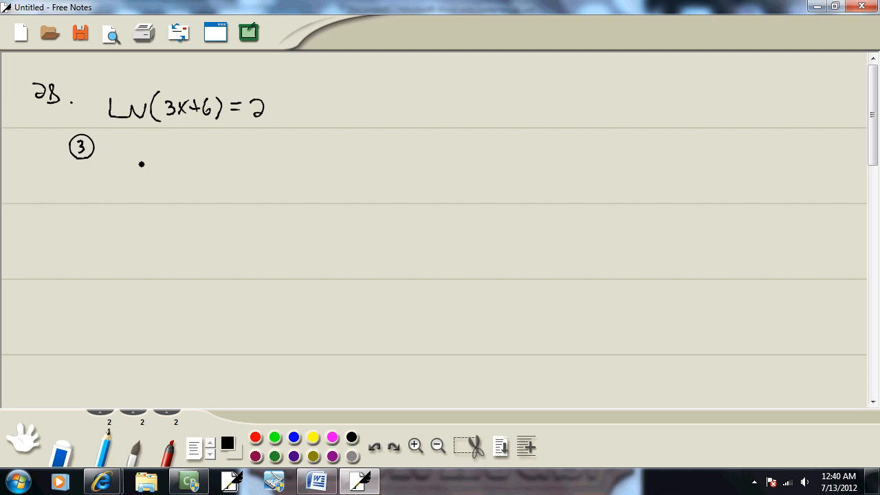
- Write step 3 as e² = 3x+6, label step 4 and write e²−6 = 3x
left_click_drag(124, 158, 149, 144)
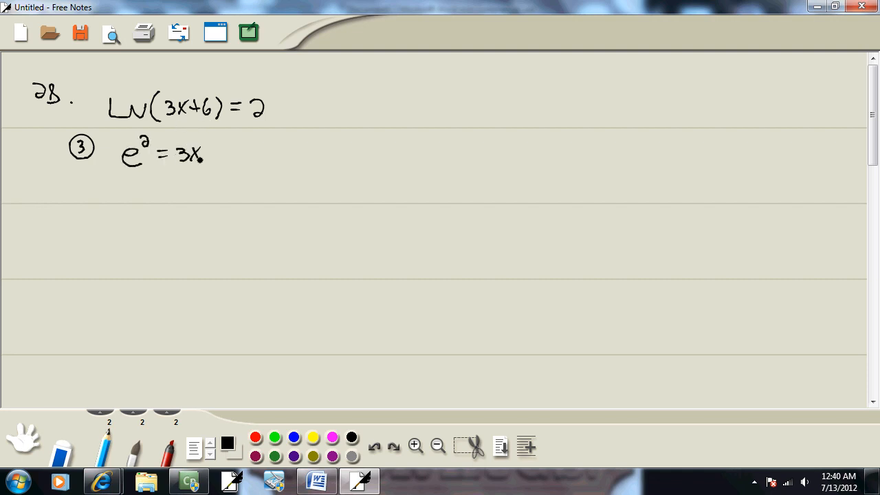
left_click_drag(206, 154, 227, 154)
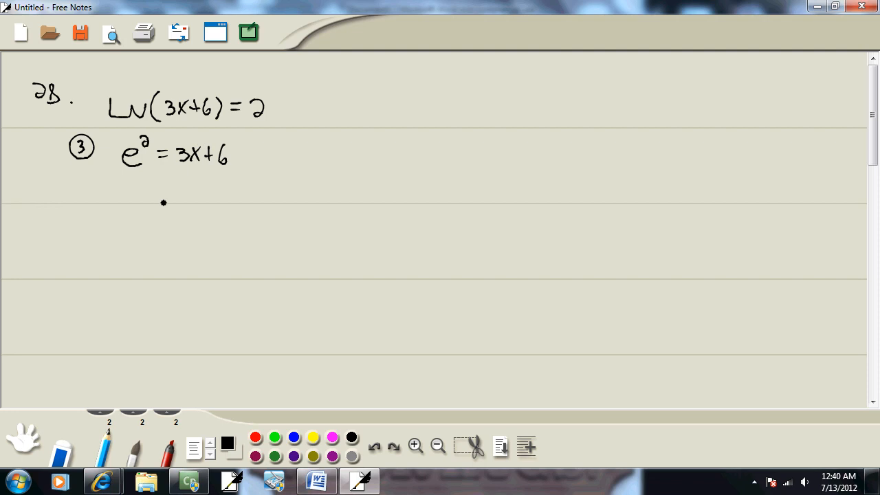
left_click_drag(76, 199, 89, 200)
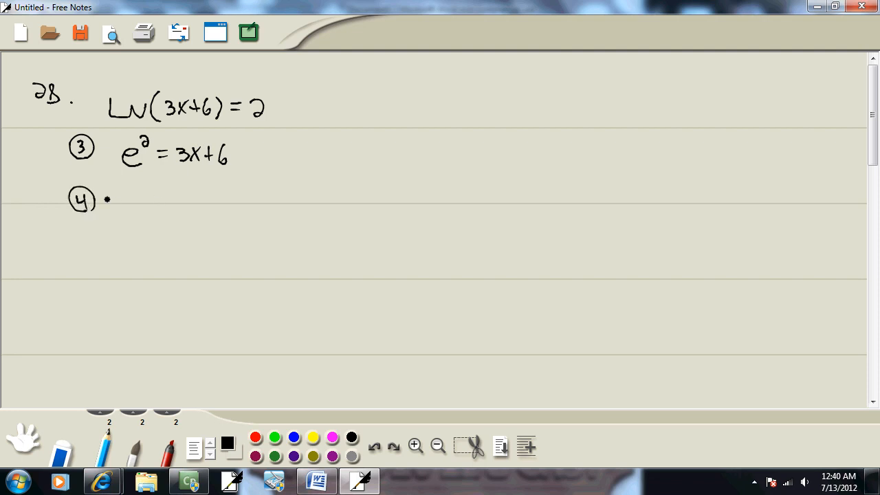
left_click(319, 482)
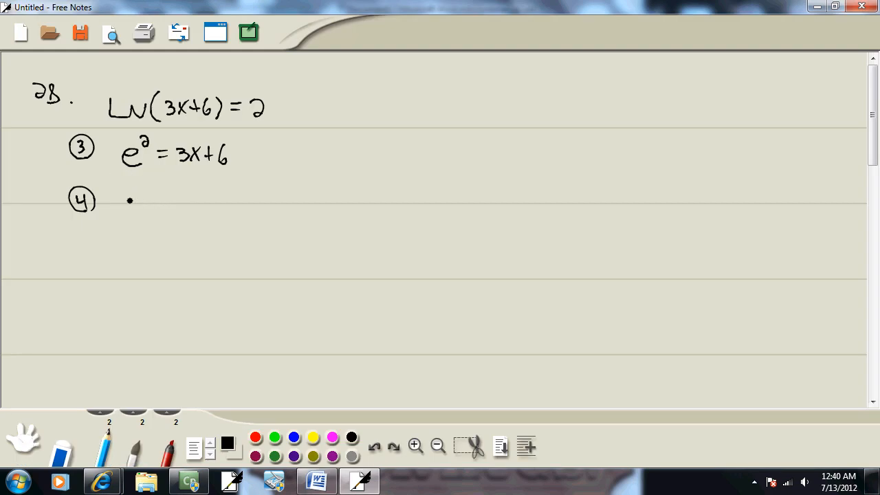
left_click_drag(123, 199, 152, 200)
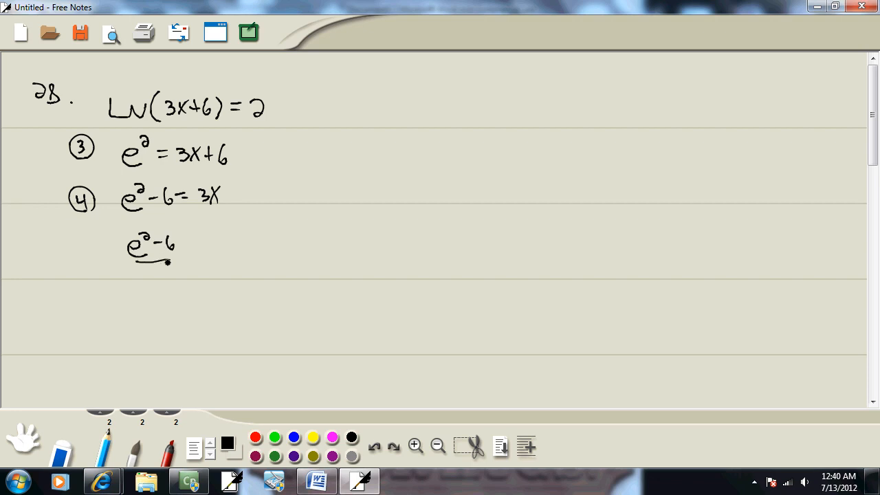
- Divide both sides by 3, cancel the 3s in red, and write (e²−6)/3 = x
left_click_drag(159, 264, 234, 234)
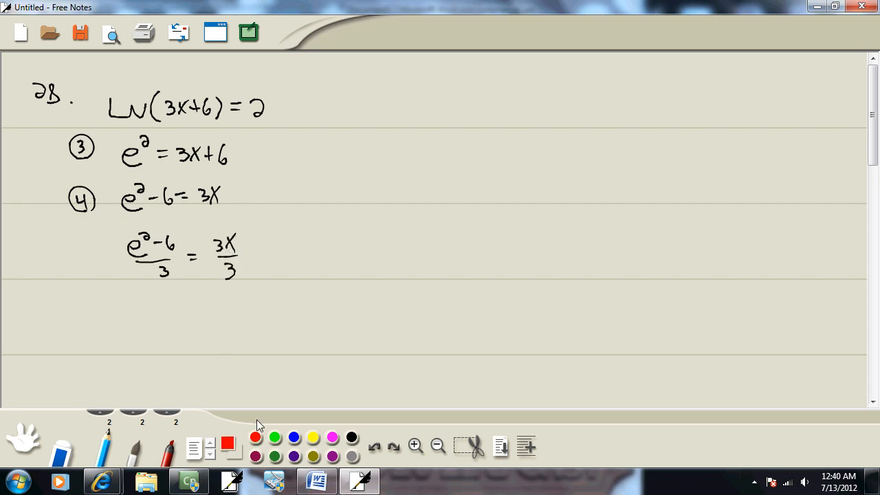
left_click_drag(206, 250, 237, 278)
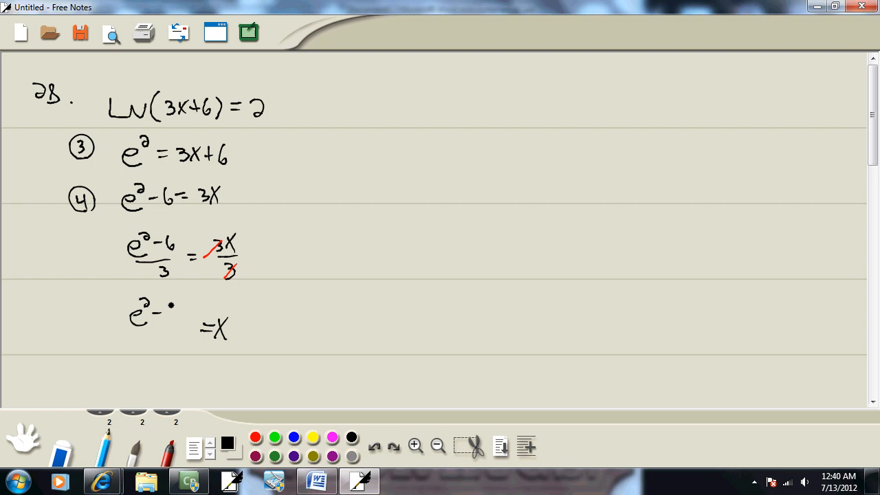
left_click_drag(165, 317, 165, 337)
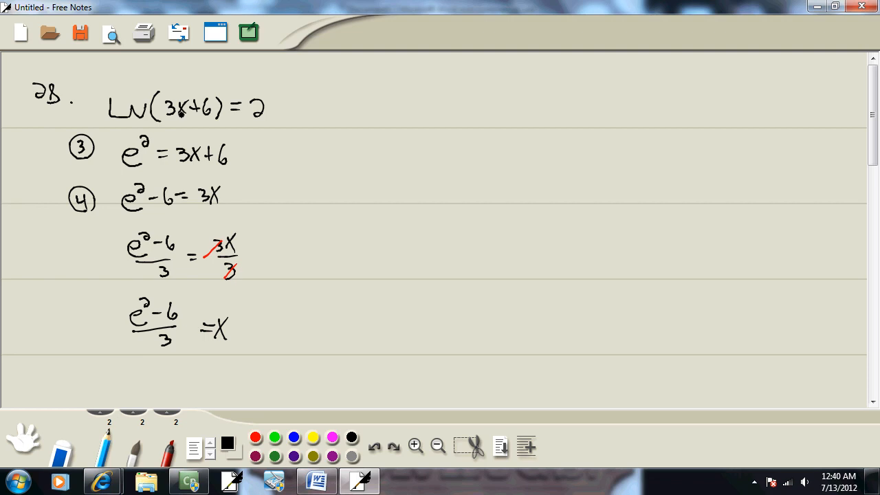
left_click(259, 338)
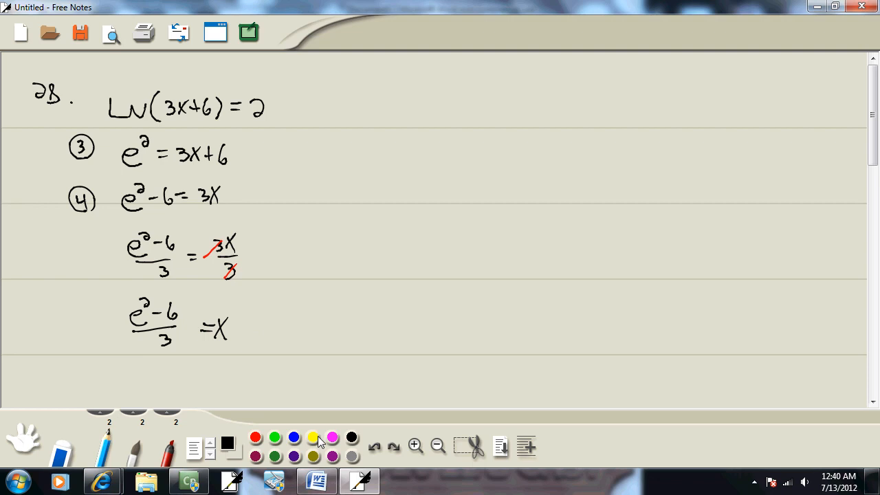
- Put red parentheses around e²−6 and start the boxed calculator keystroke column with 2ND, MODE
left_click(316, 481)
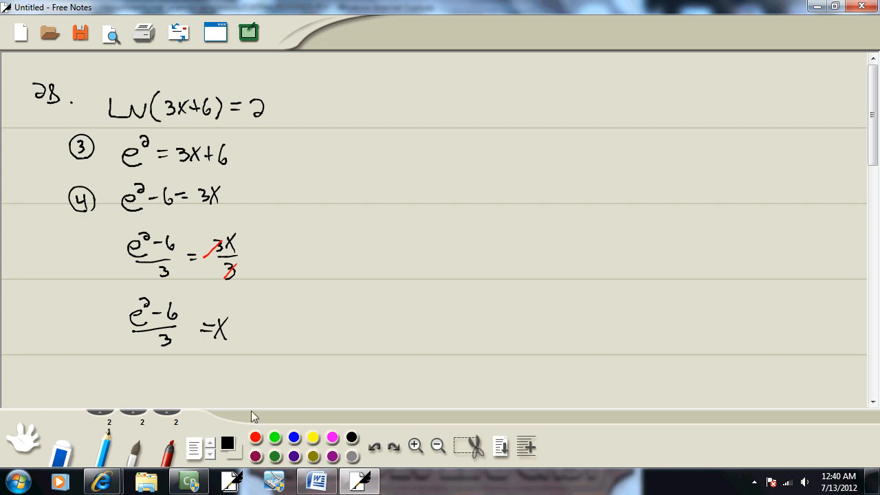
left_click(256, 437)
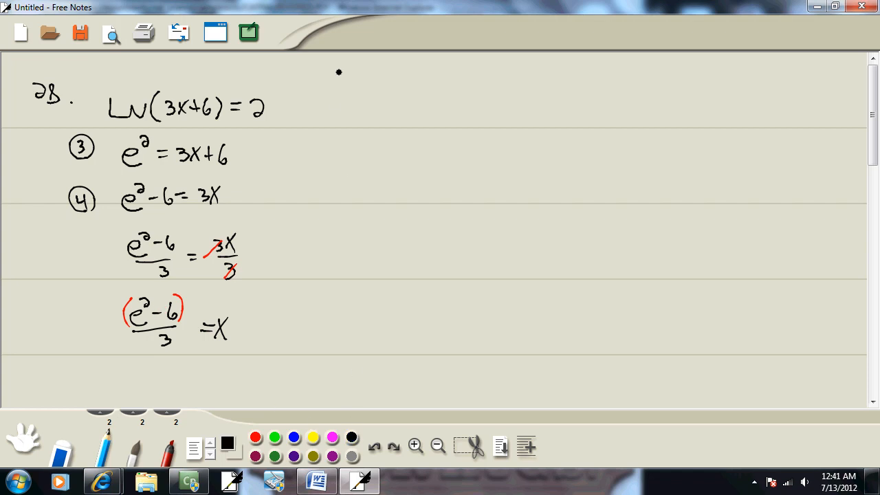
left_click_drag(318, 75, 339, 96)
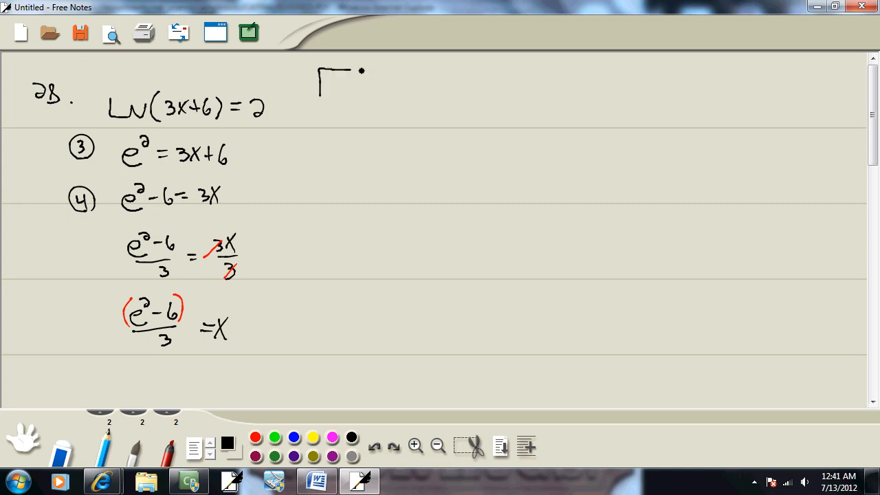
left_click_drag(323, 75, 374, 94)
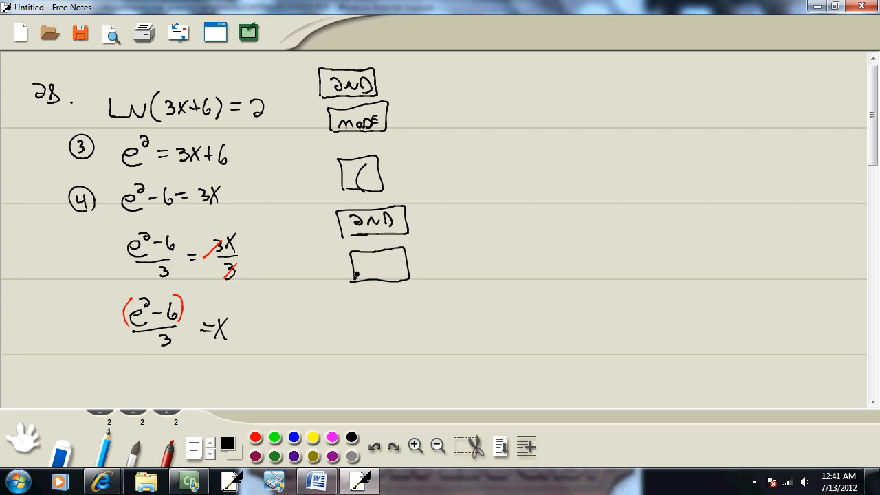
- Continue the keystroke list with (, 2ND, LN and 2
left_click_drag(357, 264, 396, 268)
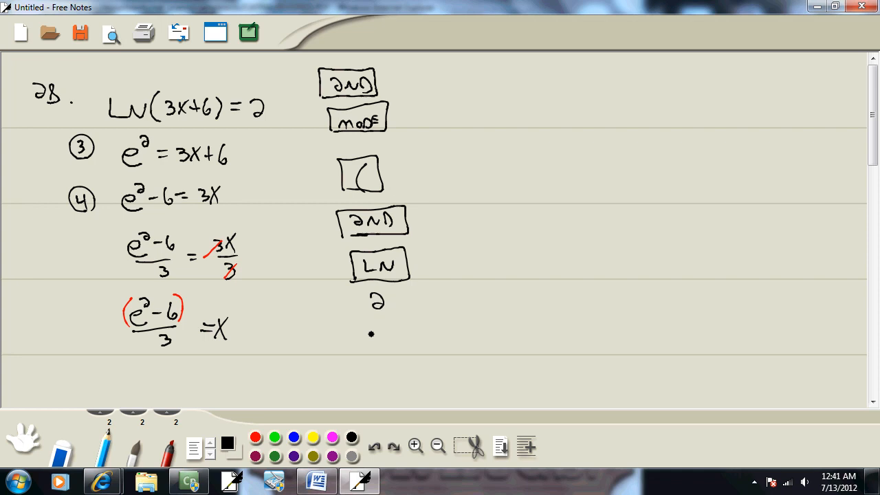
left_click_drag(371, 323, 385, 334)
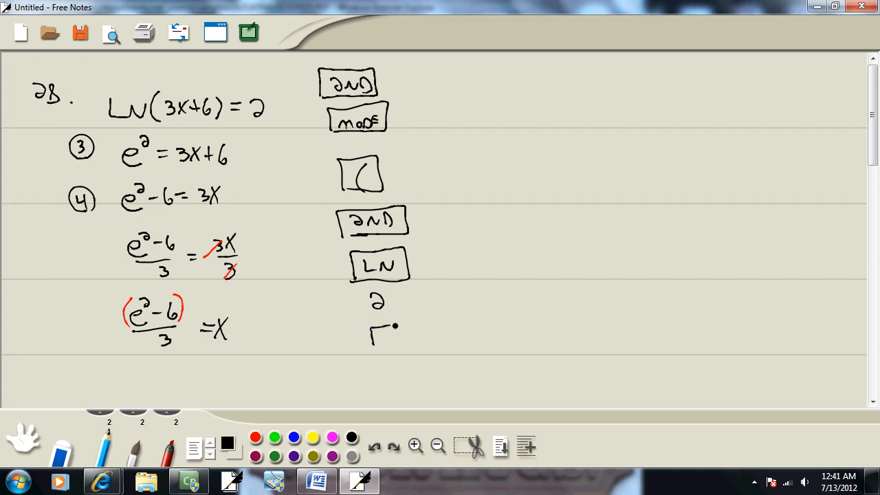
left_click_drag(372, 327, 399, 346)
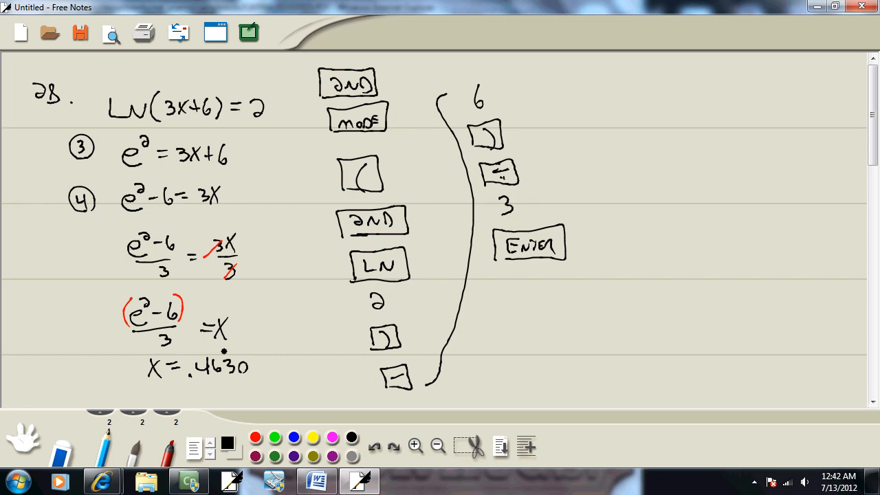
- Finish the keystrokes, write x = .4630 with A circled, and return to the practice test
left_click(102, 481)
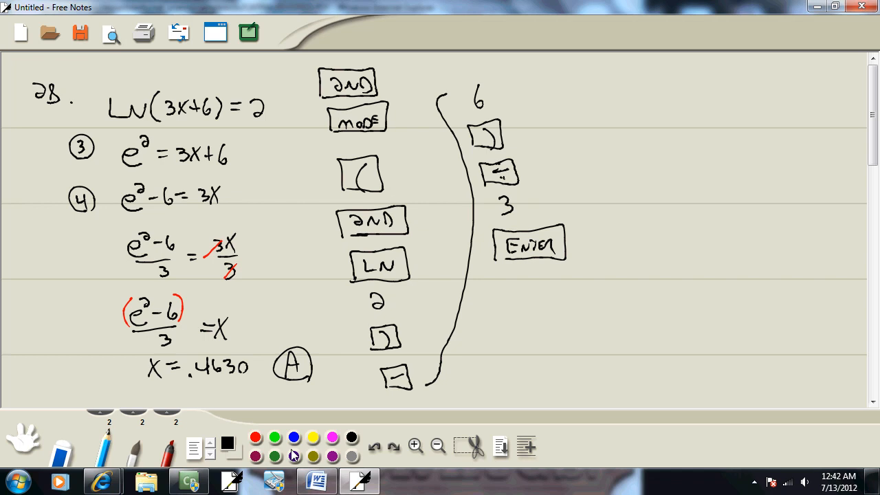
left_click(102, 481)
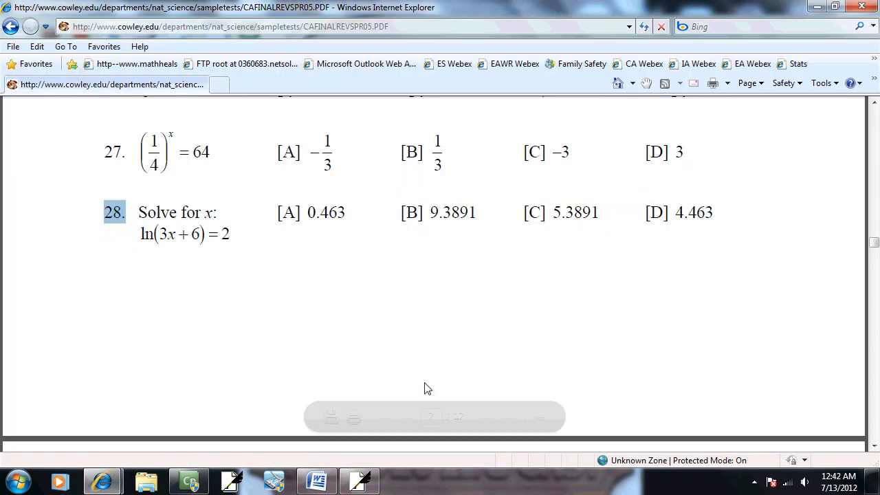
- Scroll the practice-test PDF down to the answer key pages (answers 23–25)
scroll("down", 3)
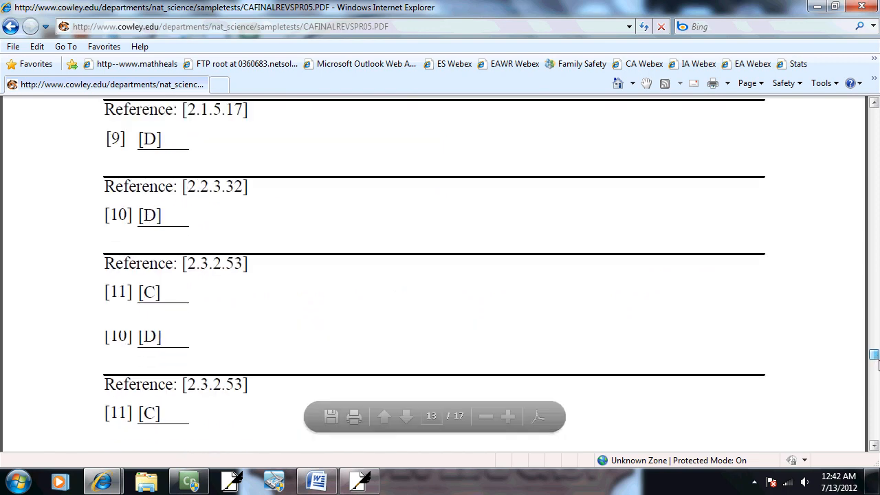
scroll("down", 3)
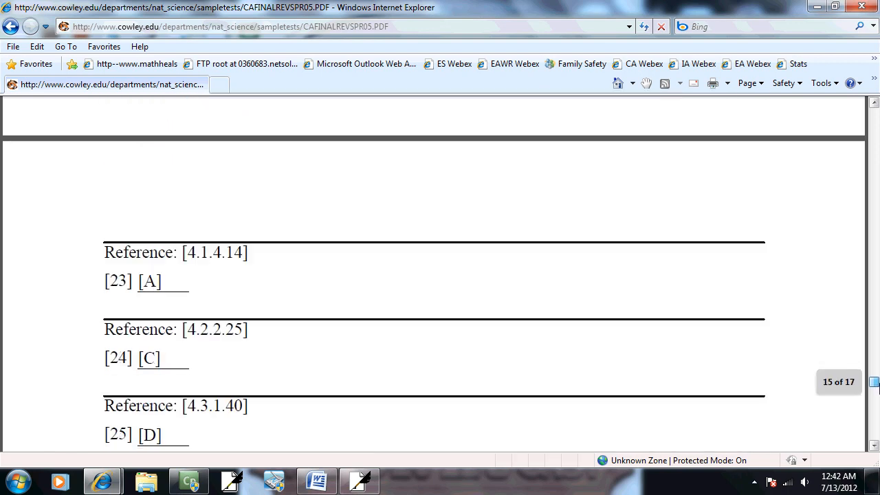